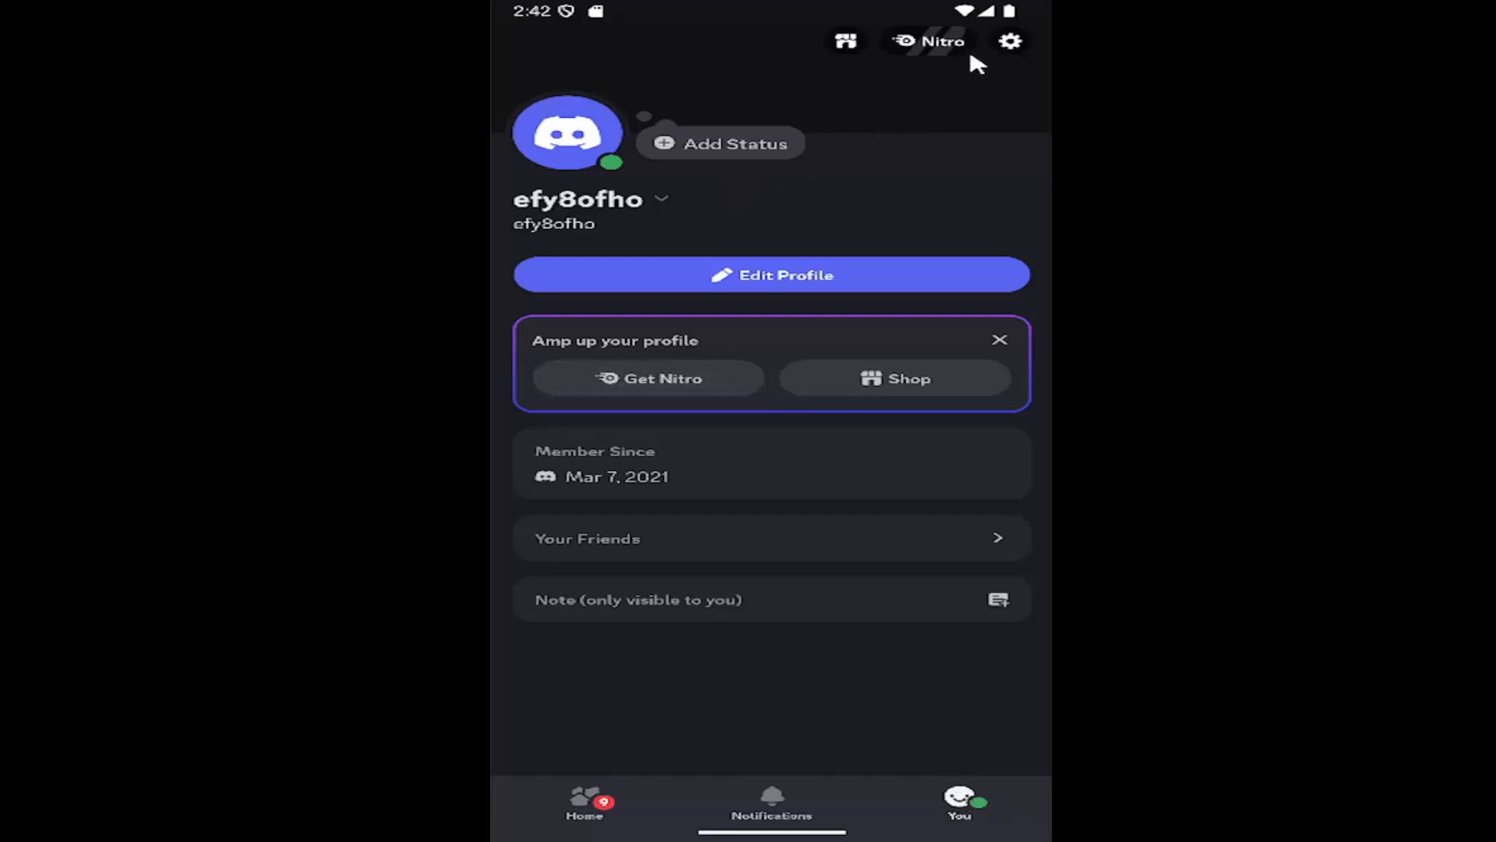
mouse_move(1010, 43)
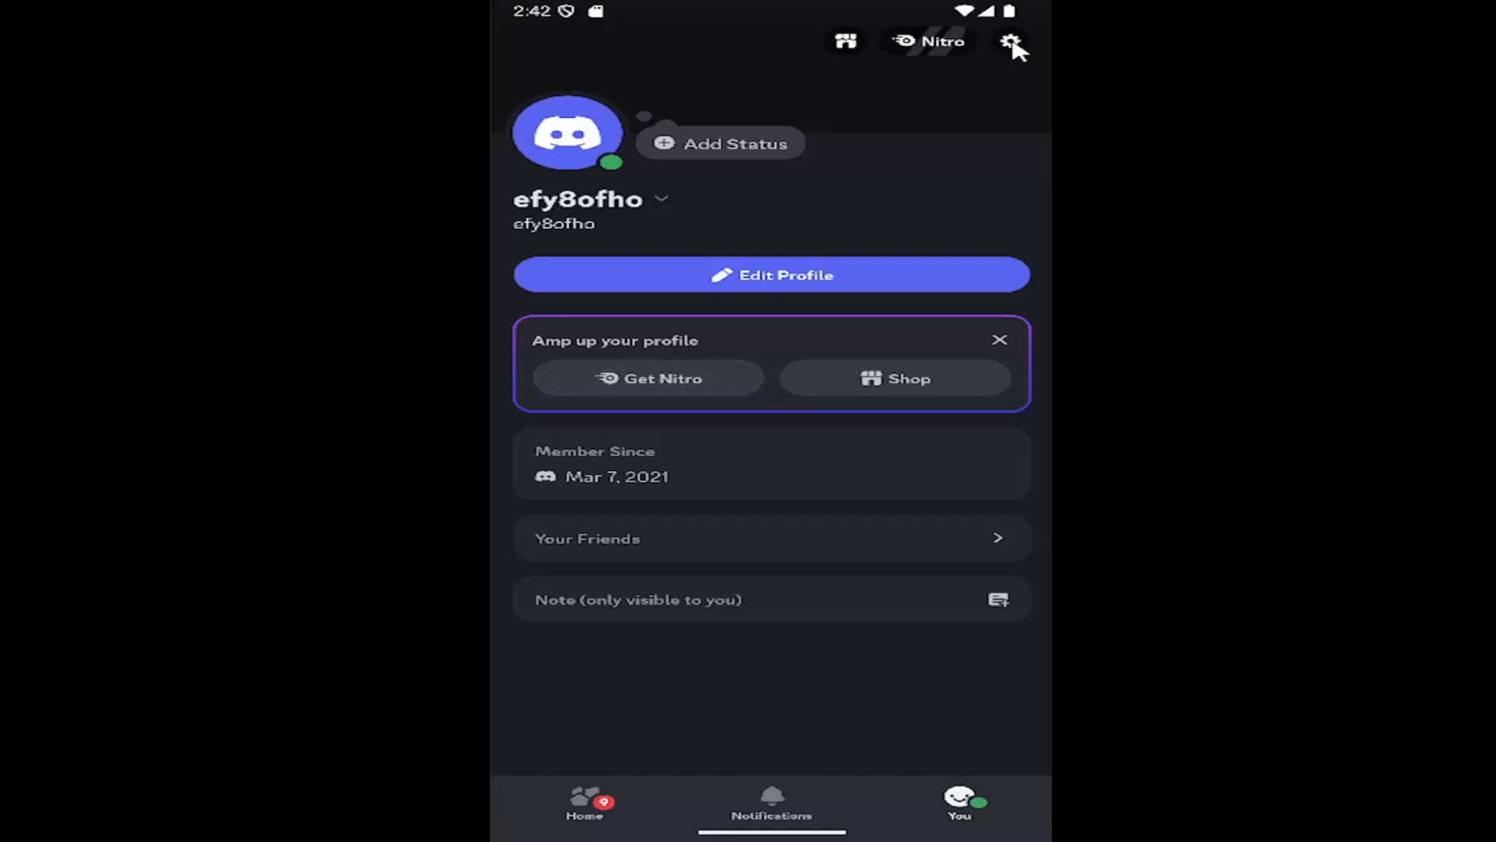
Reach the Content & Social settings page with the Server settings section in view.
click(1013, 43)
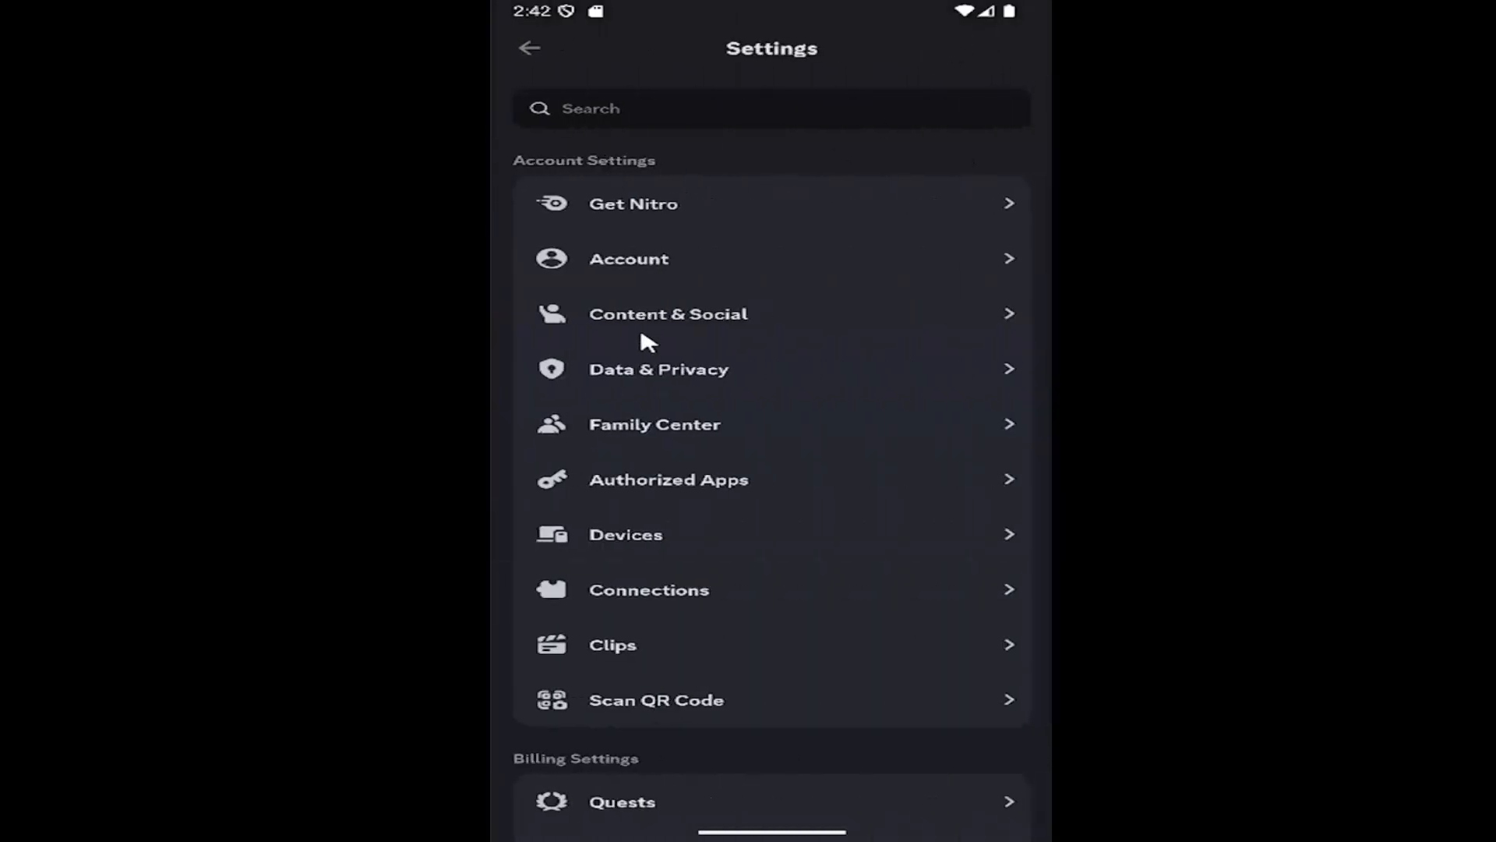
click(668, 314)
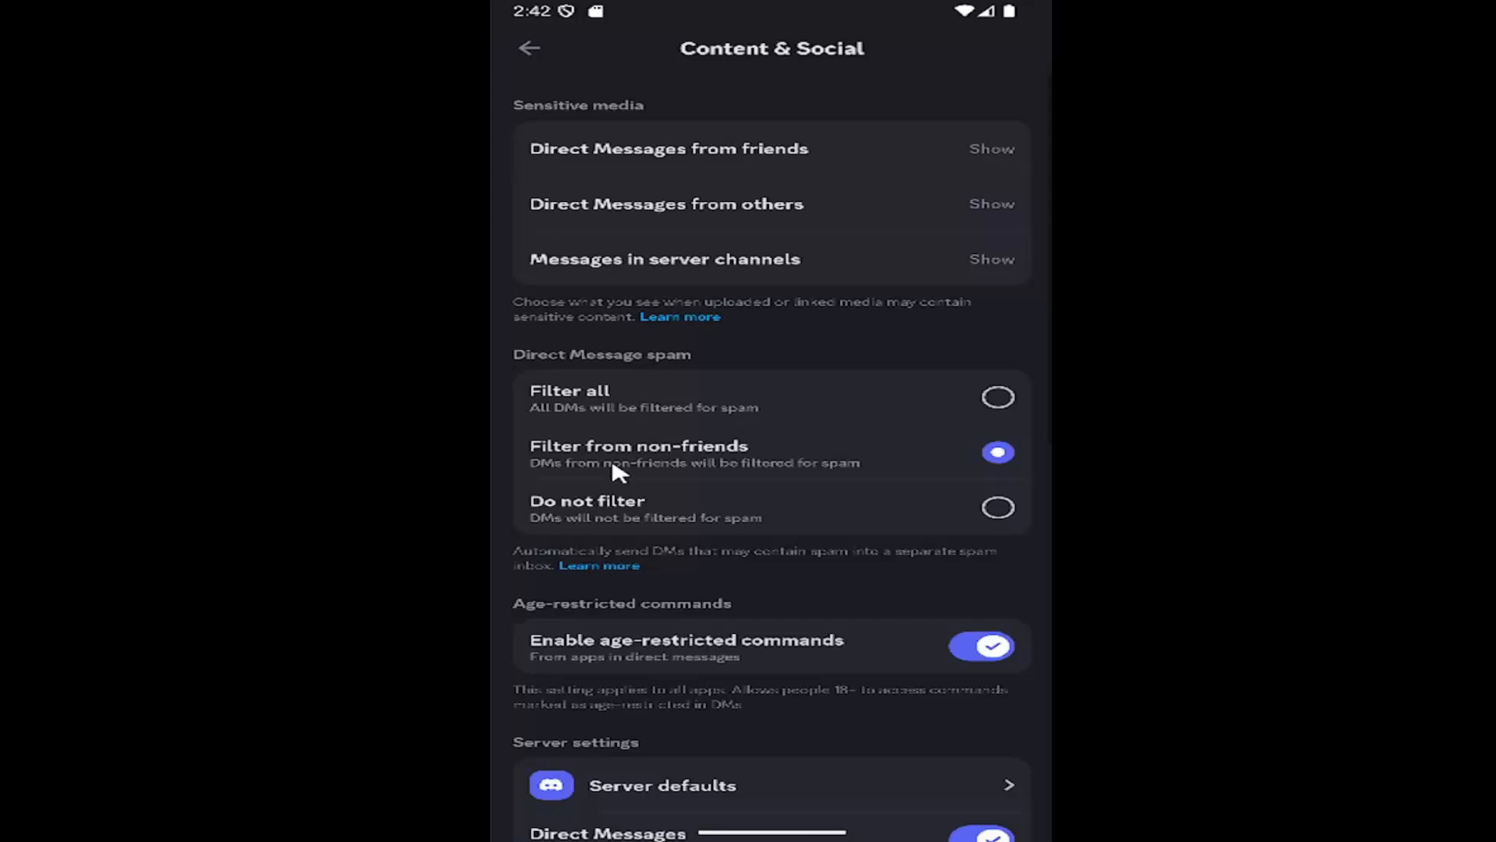
scroll(down, 3)
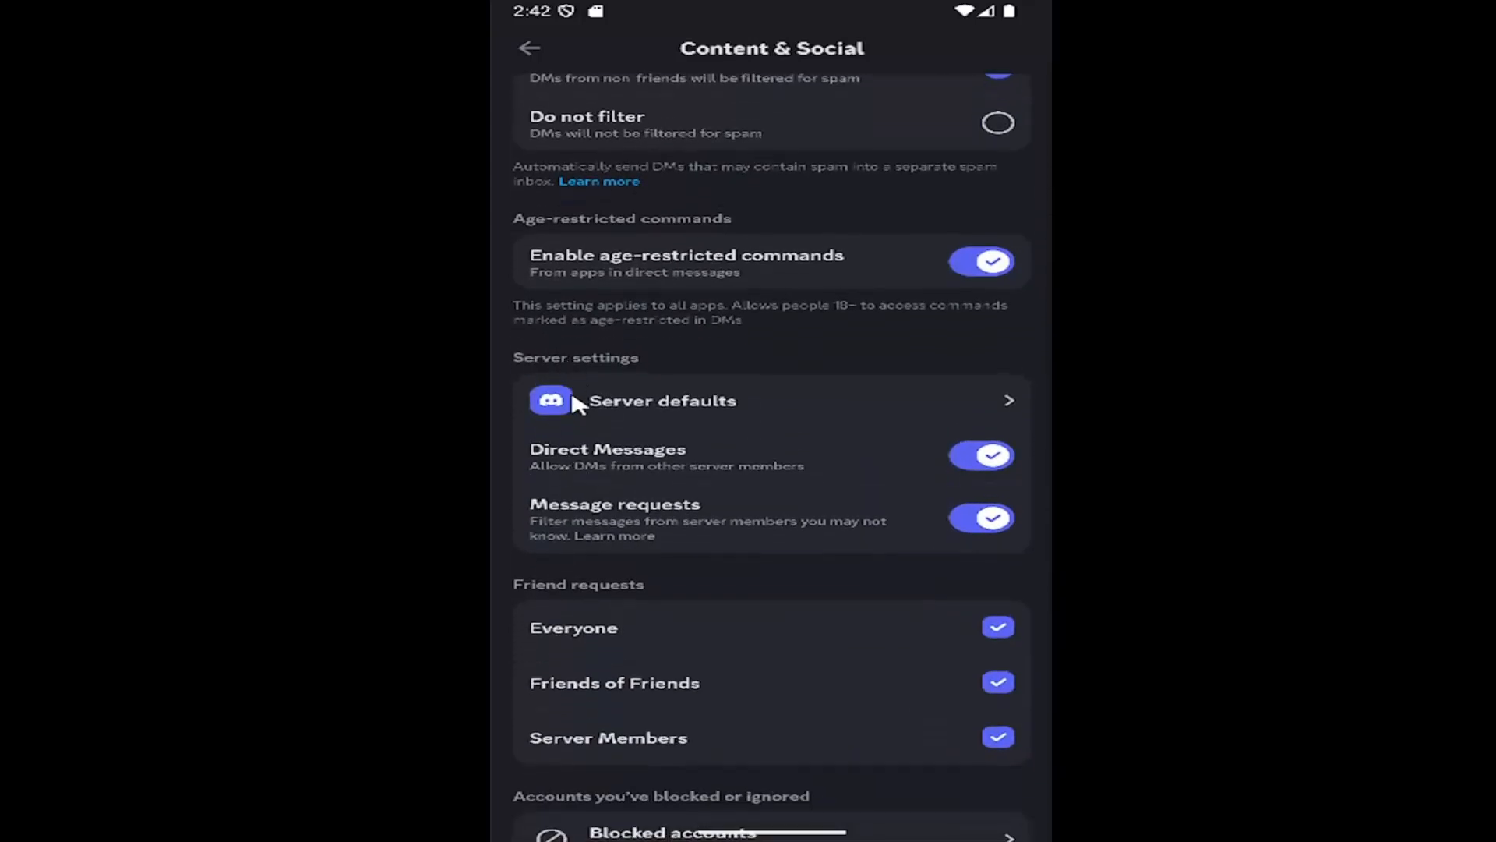
mouse_move(557, 477)
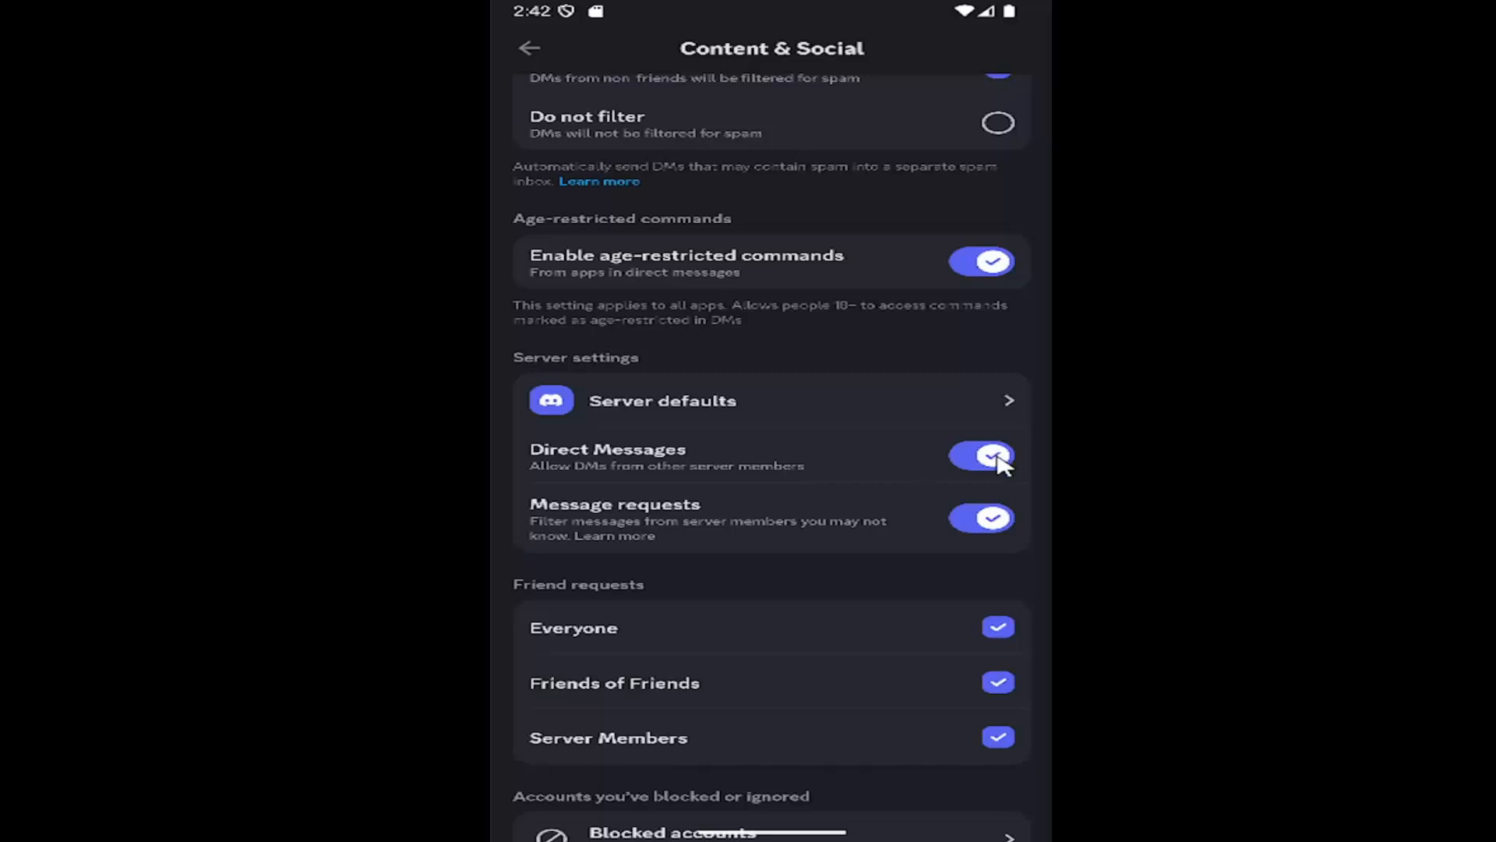
Turn off server Direct Messages for all existing servers, then re-enable the default.
click(981, 455)
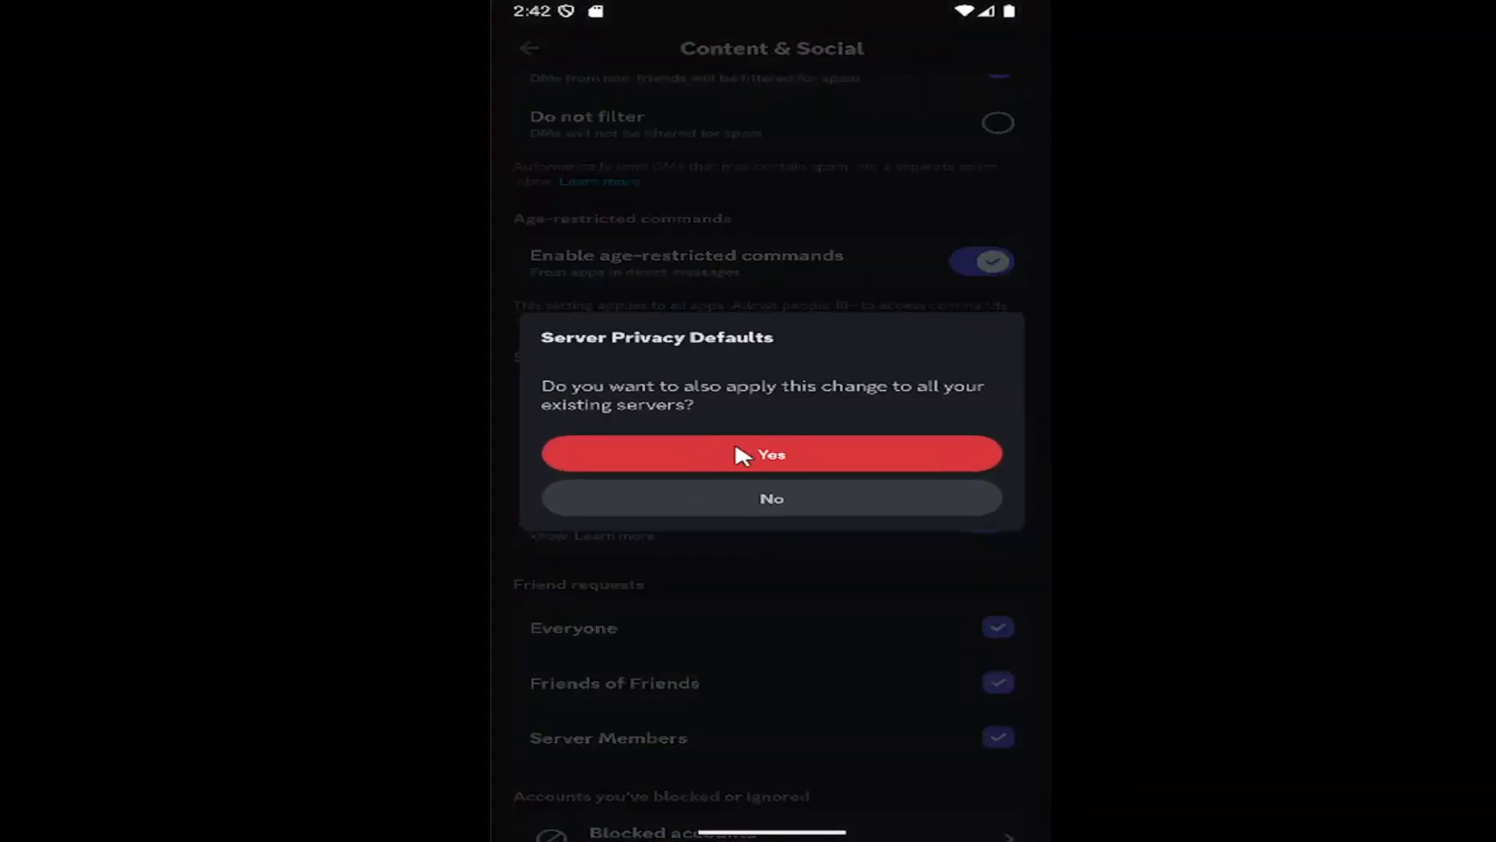
mouse_move(756, 429)
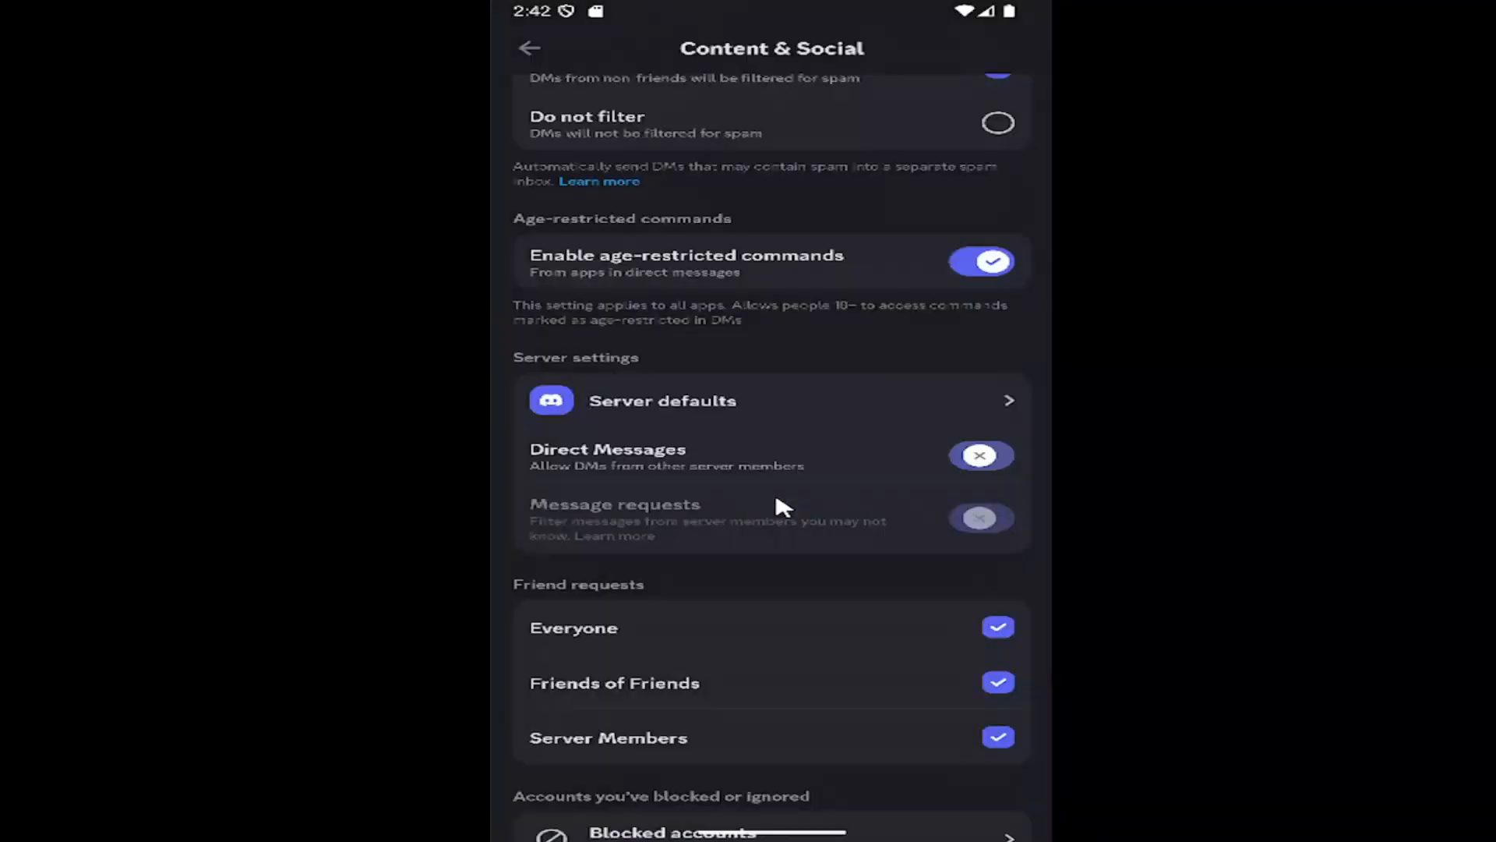
click(979, 455)
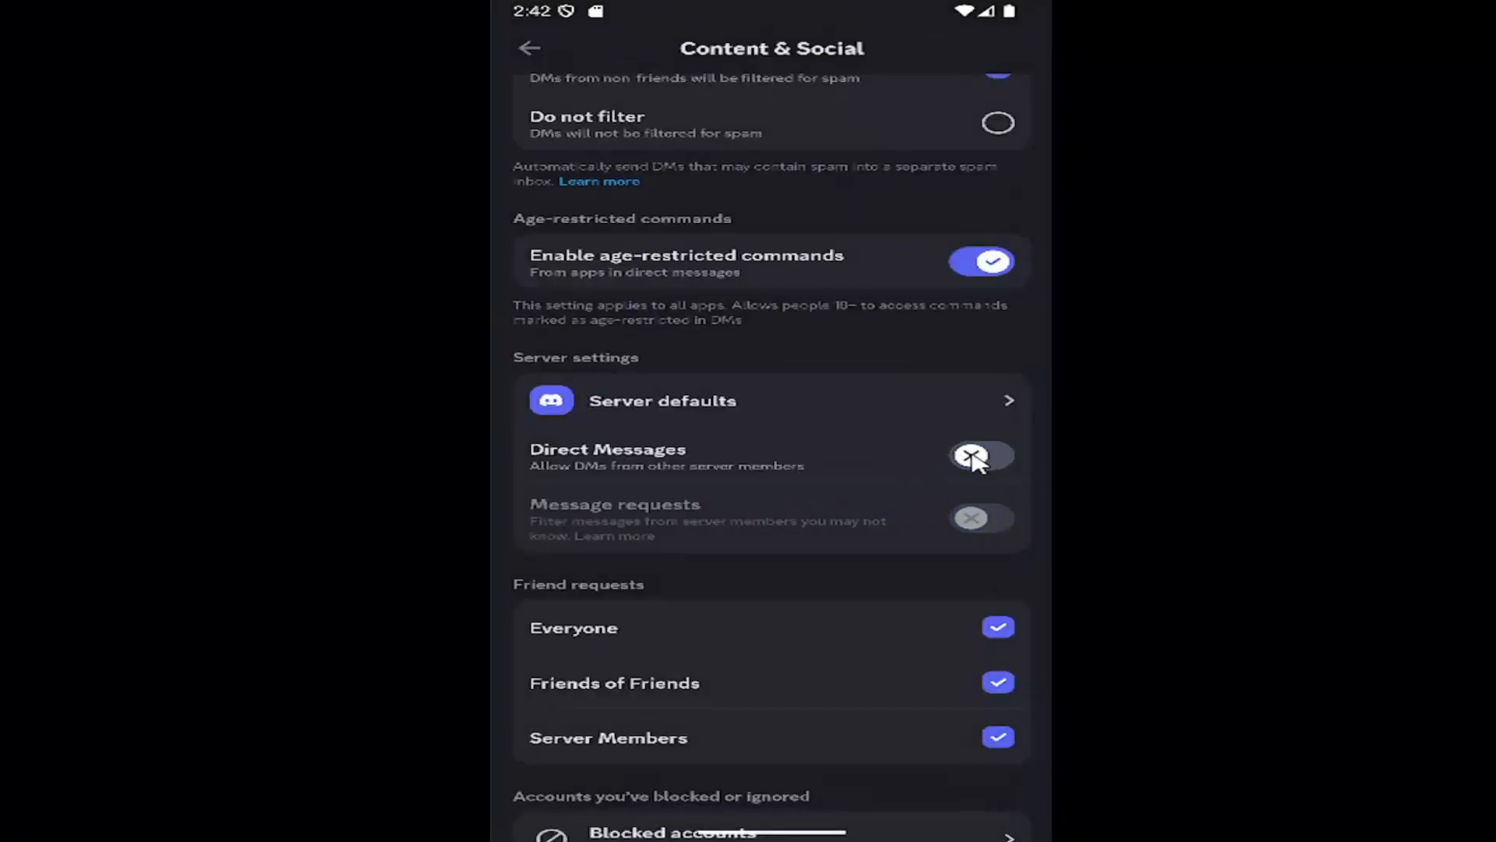
click(980, 455)
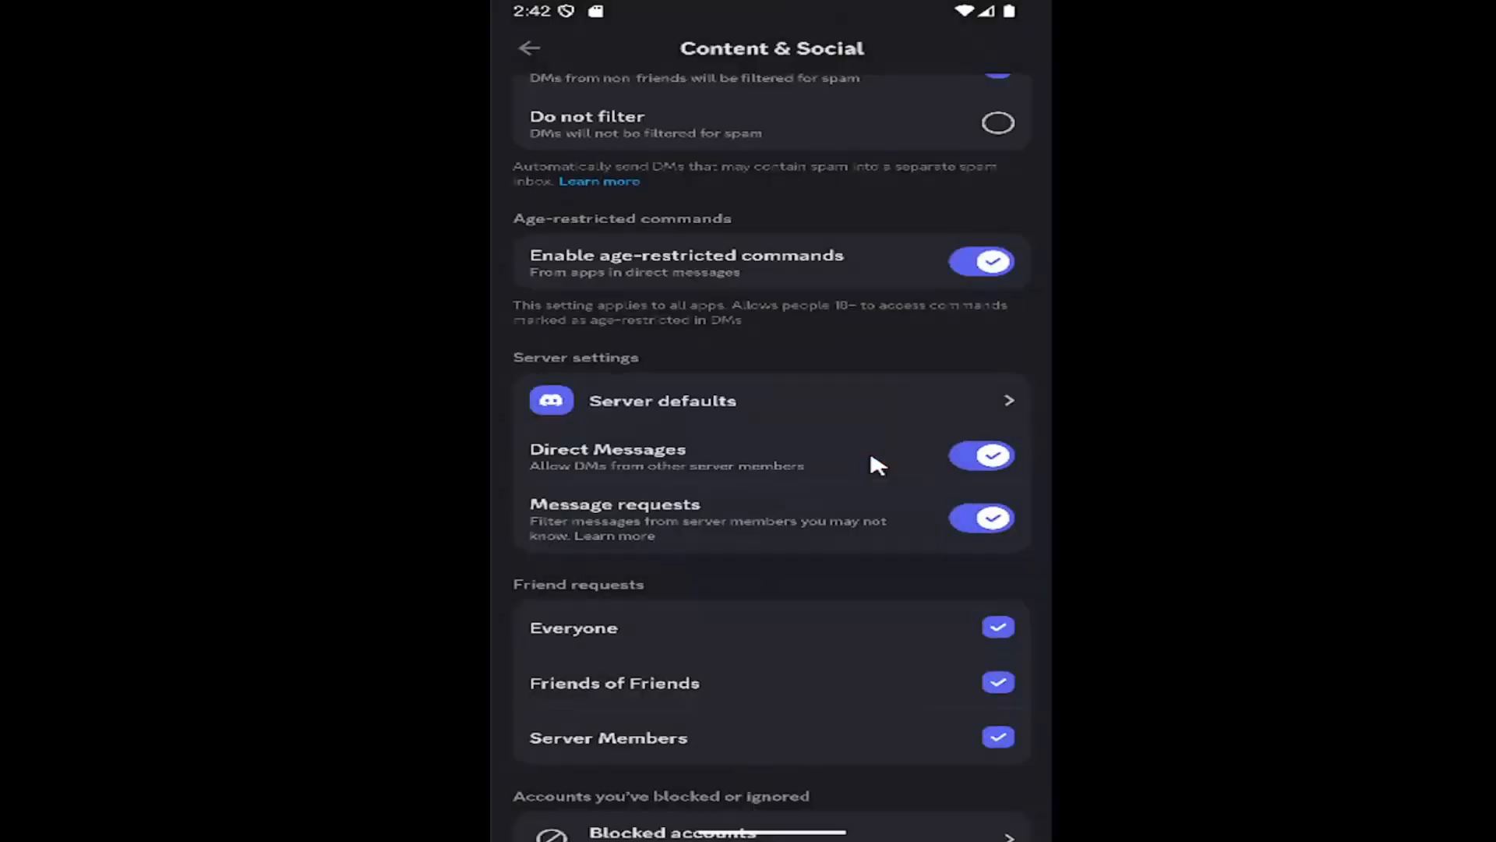
mouse_move(830, 460)
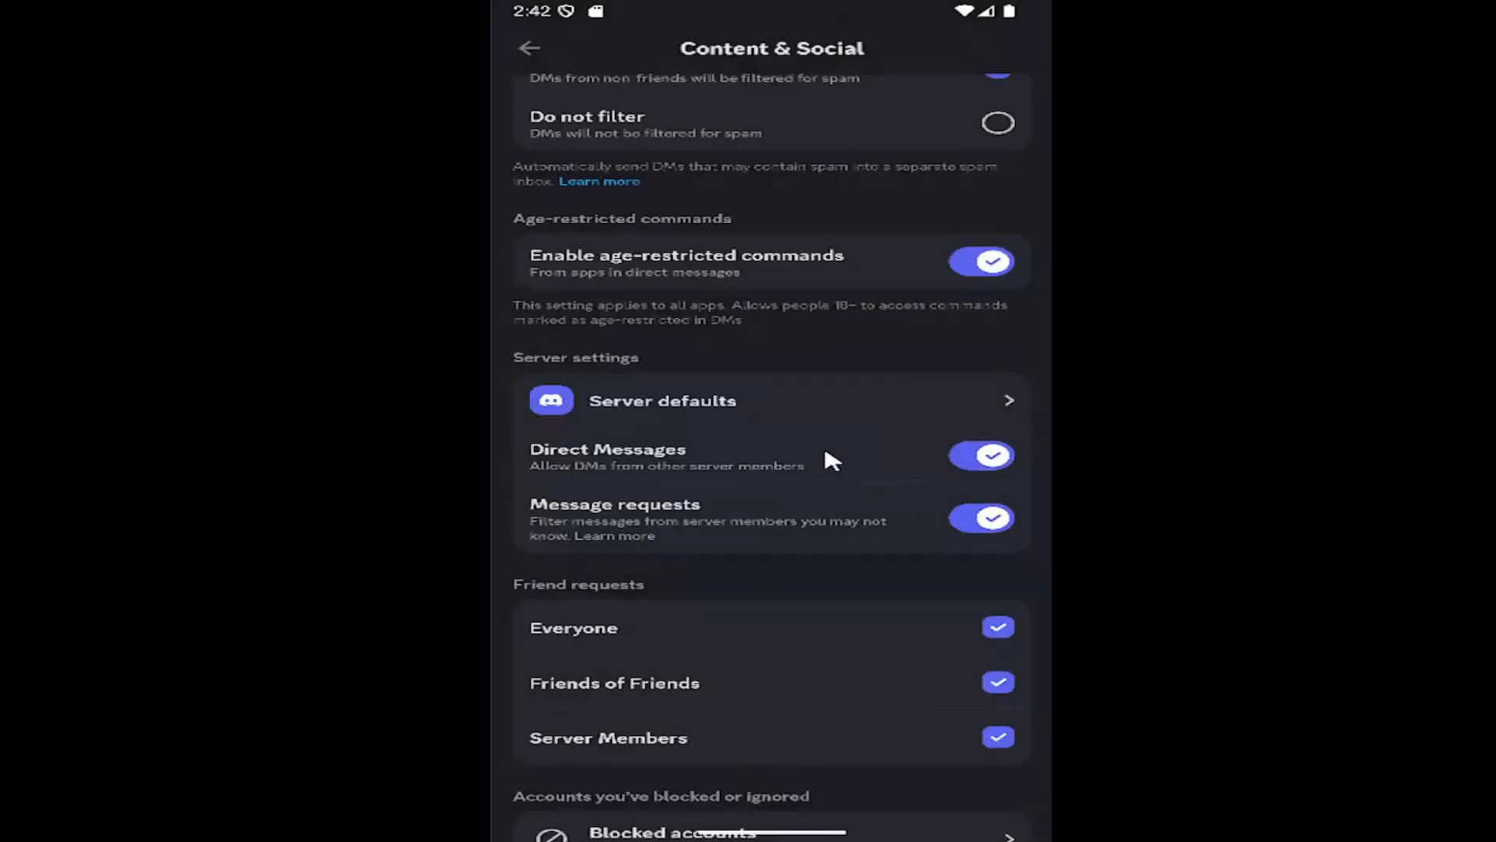